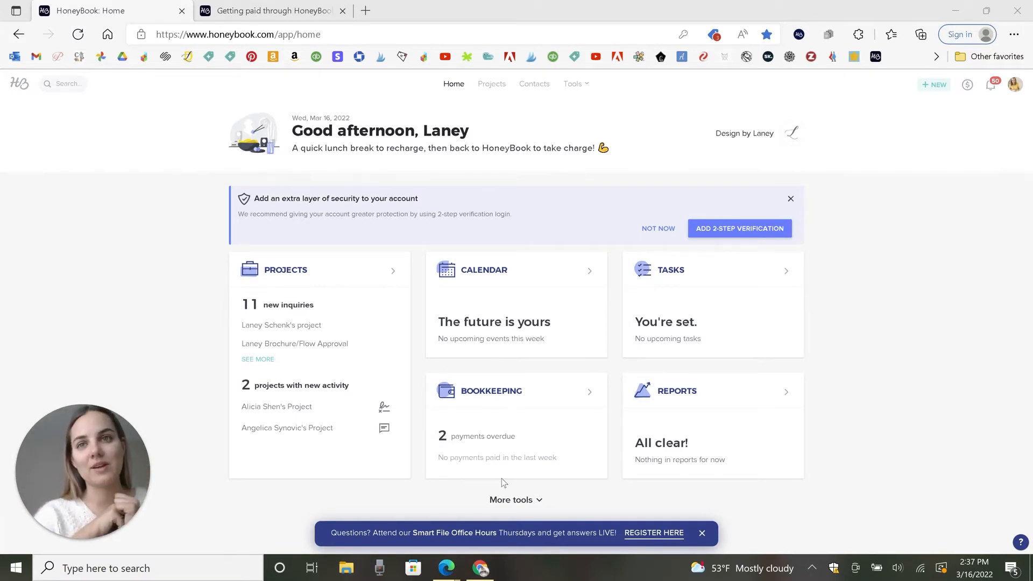
Review the Bank Details linked account and business owner, then view the getting-paid help article.
left_click(1015, 84)
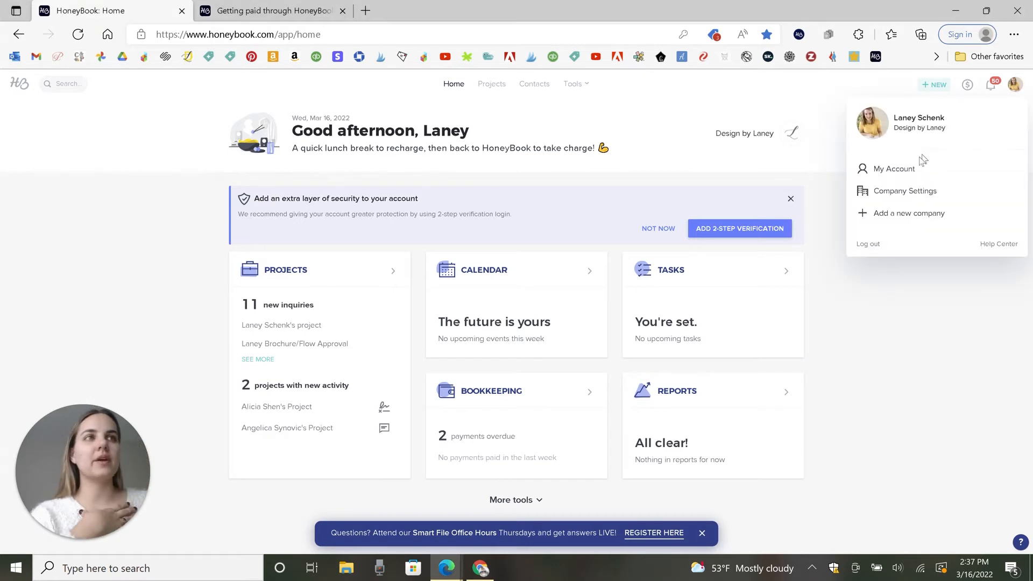
left_click(904, 191)
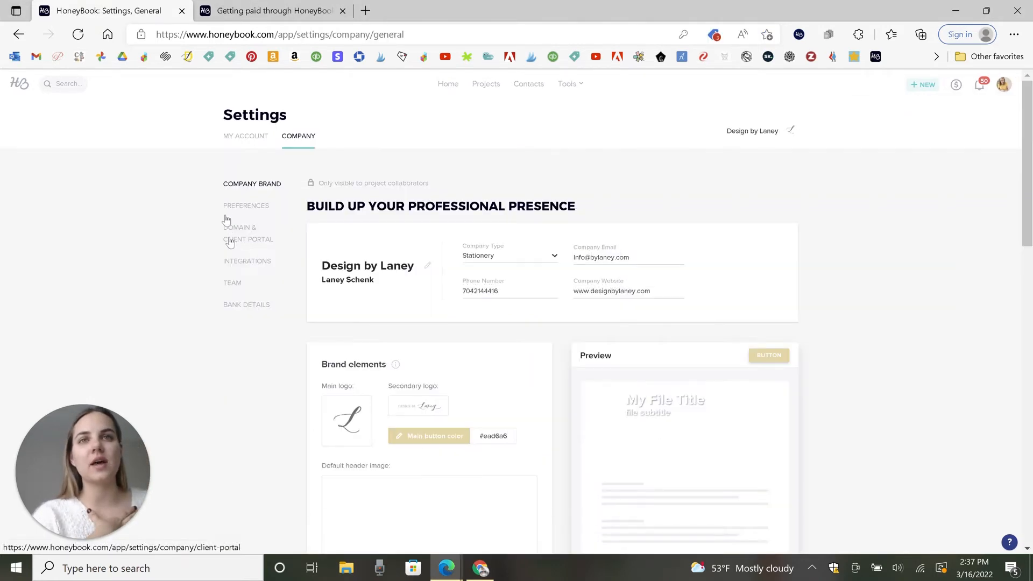
left_click(246, 305)
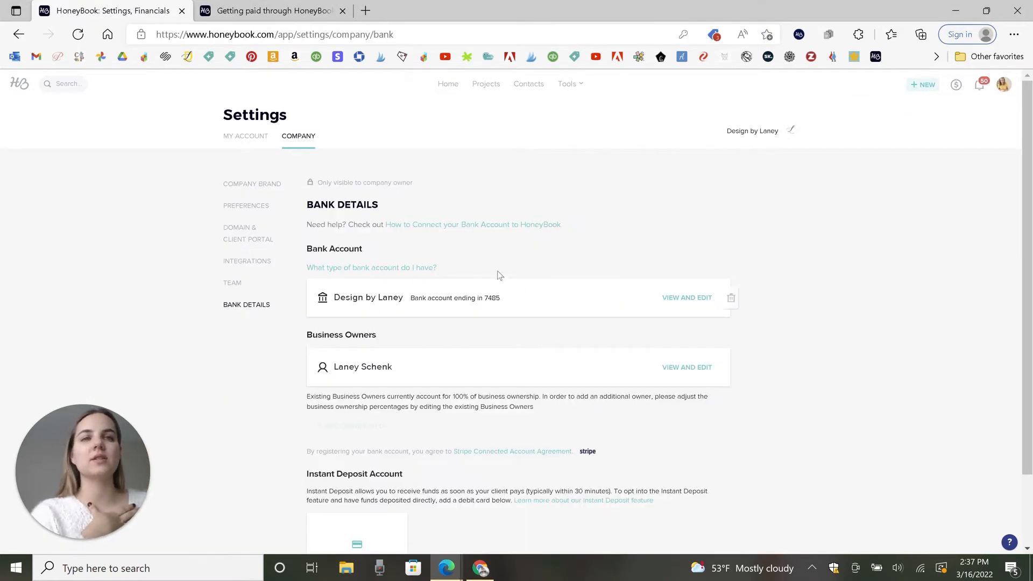
scroll("down", 3)
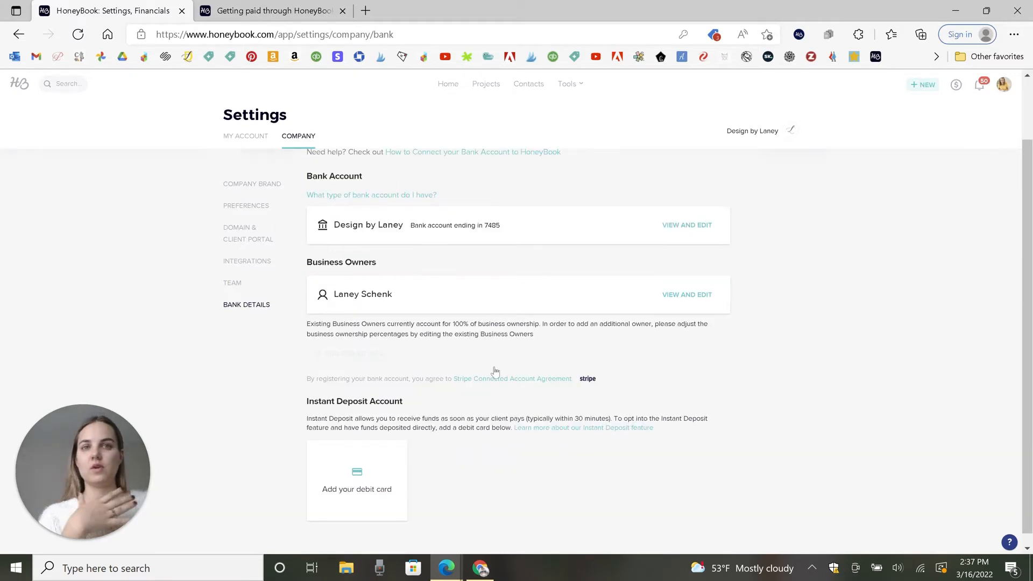
scroll("down", 3)
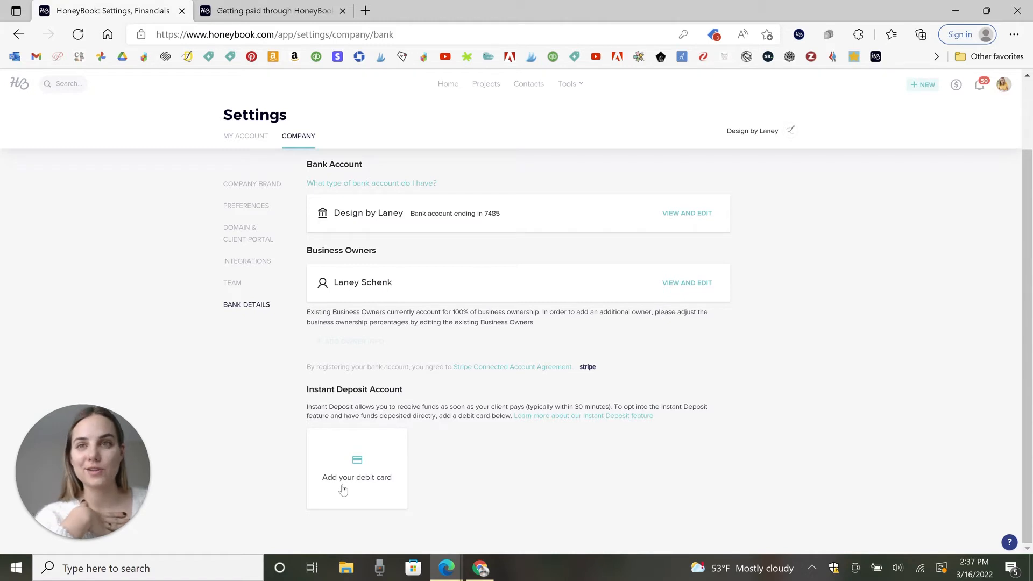
mouse_move(467, 476)
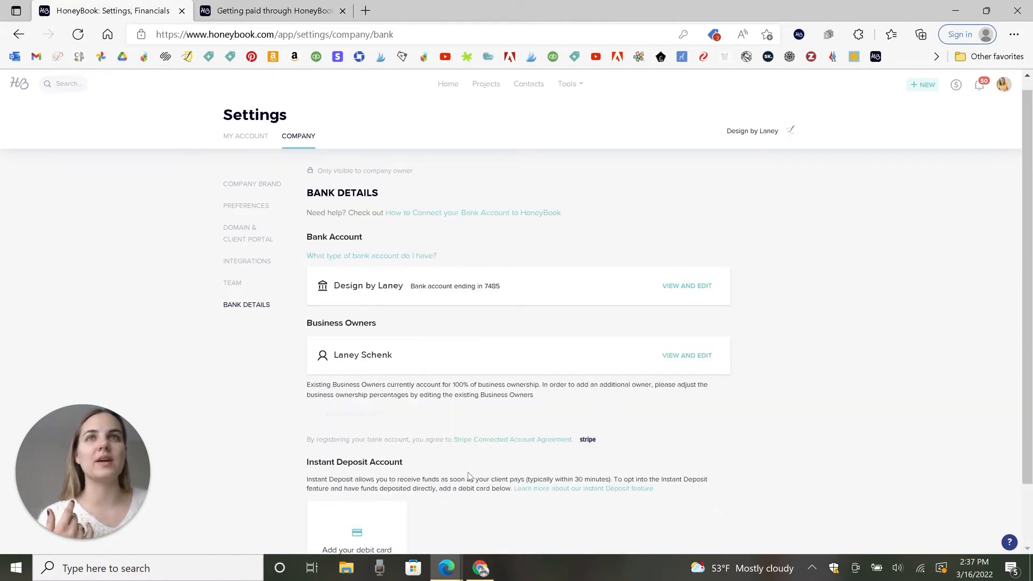
left_click(270, 11)
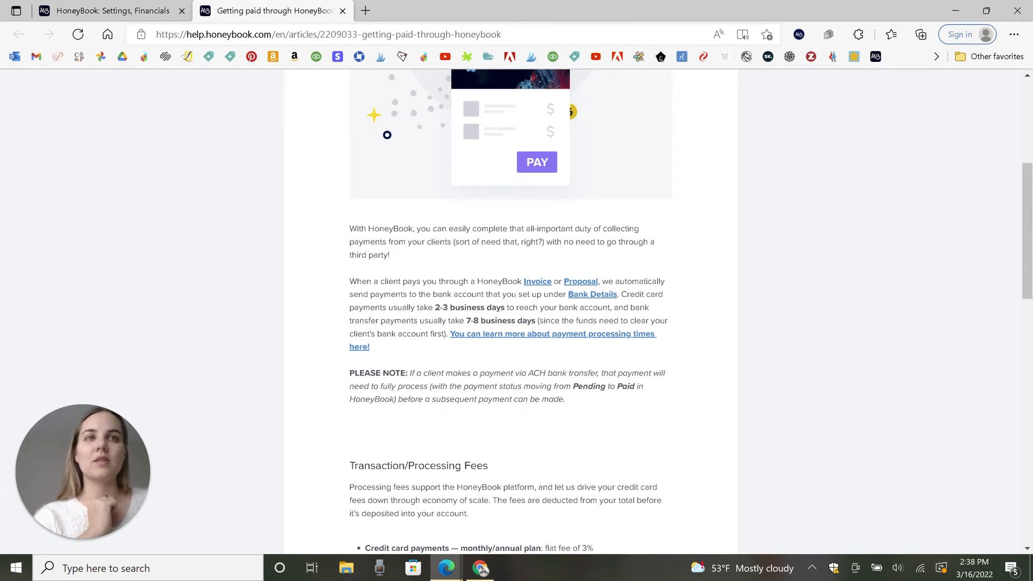
Check the article's processing fees: 3% for cards, 1.5% for ACH, none for cash or checks.
left_click(110, 10)
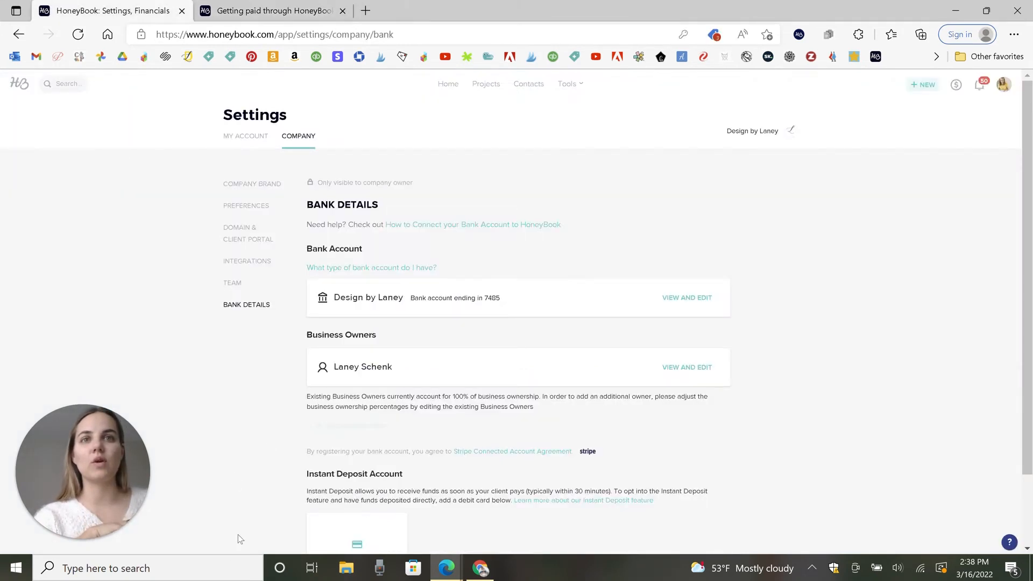
left_click(270, 11)
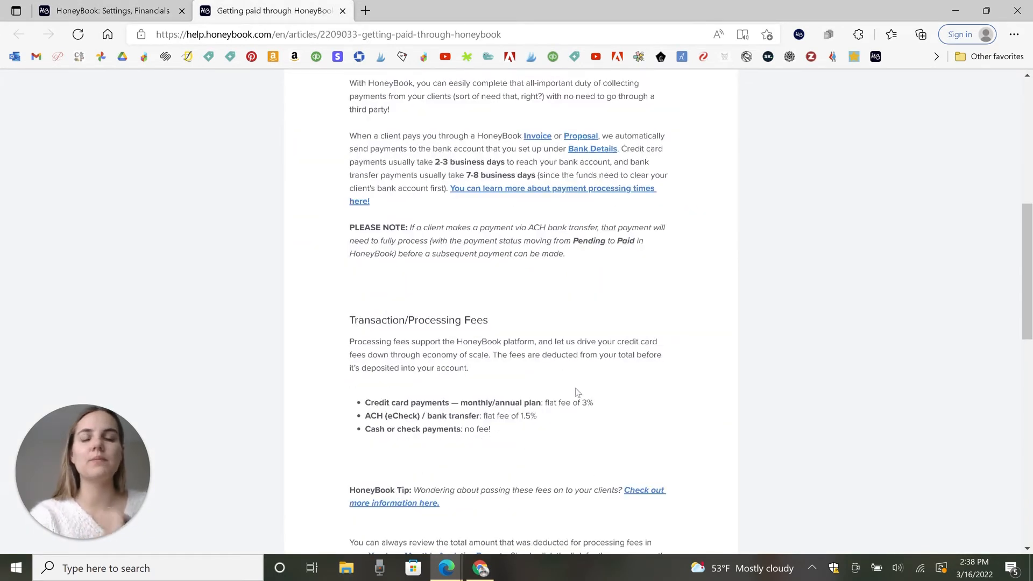
mouse_move(517, 390)
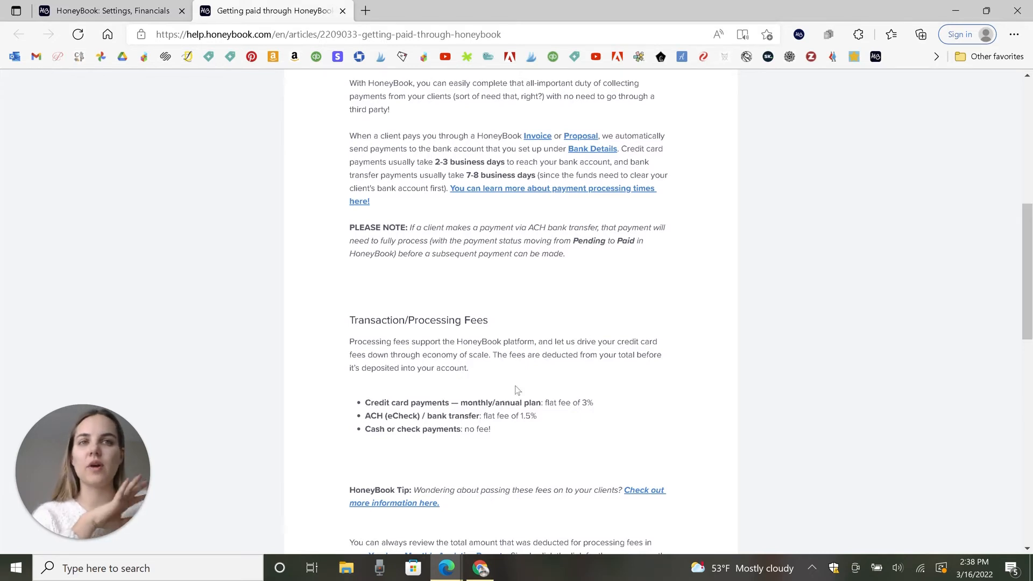
scroll("down", 3)
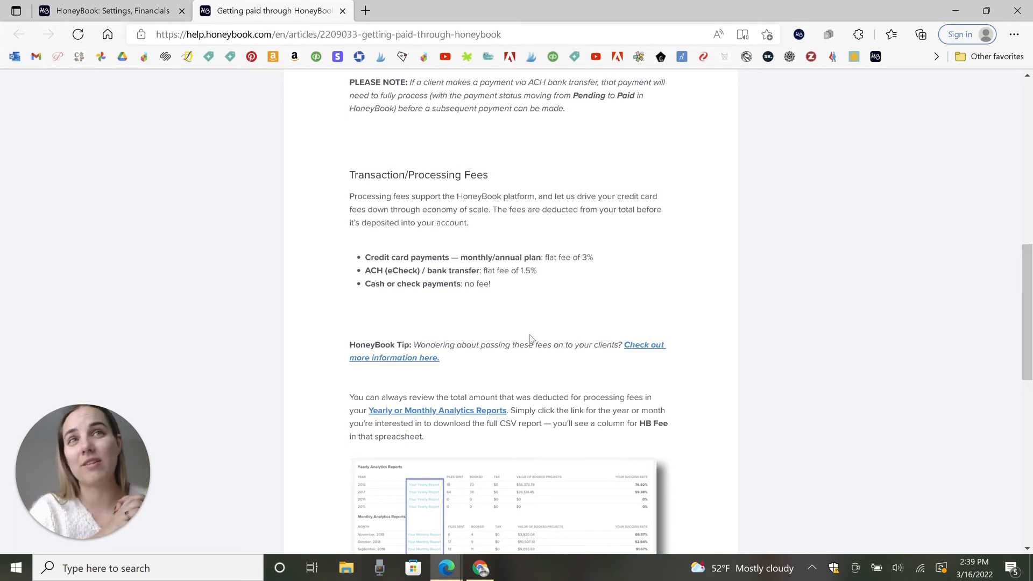
Return to the 'Settings, Financials' page showing the linked bank account and business owner.
scroll("up", 3)
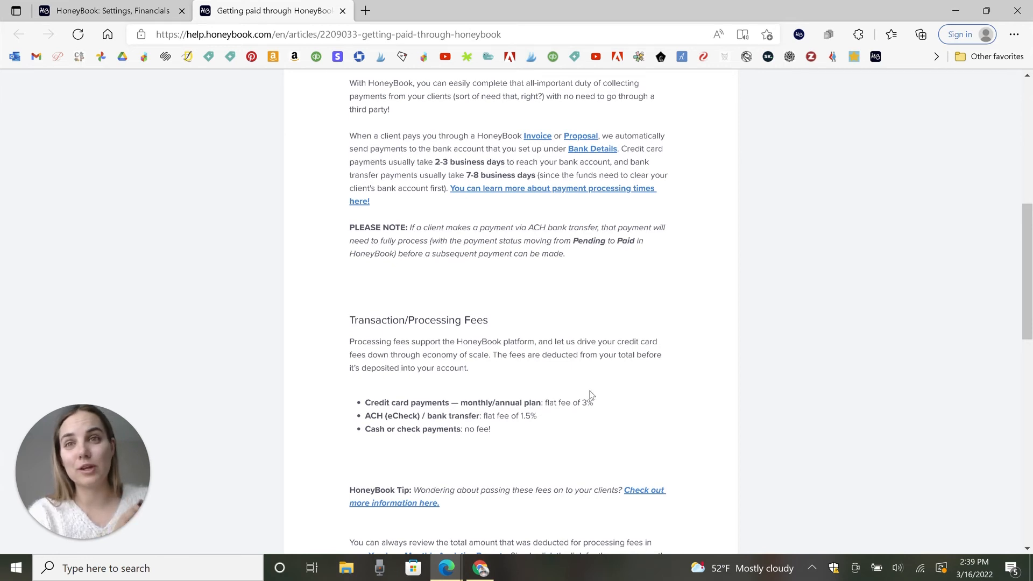
left_click(105, 11)
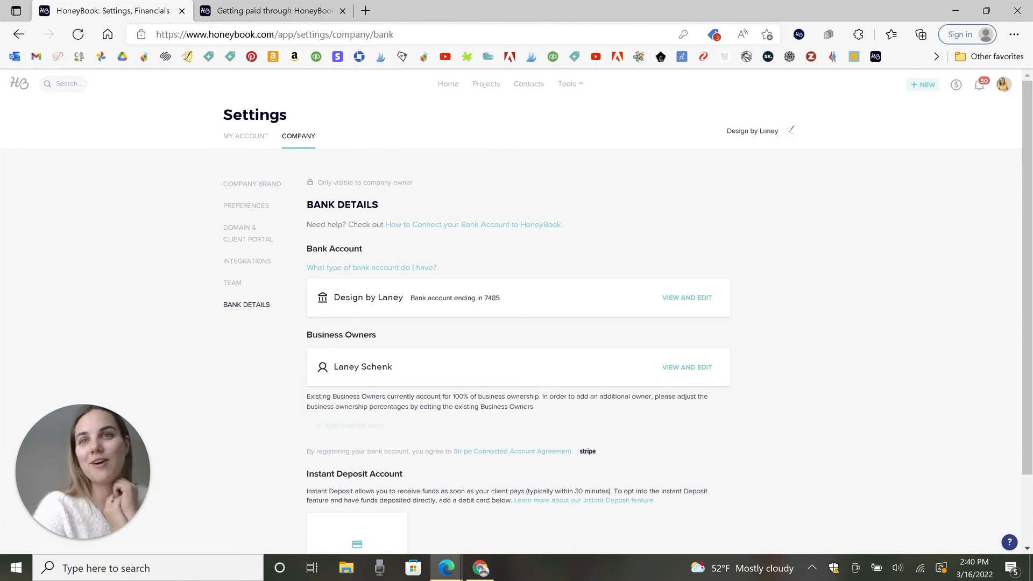
left_click(510, 299)
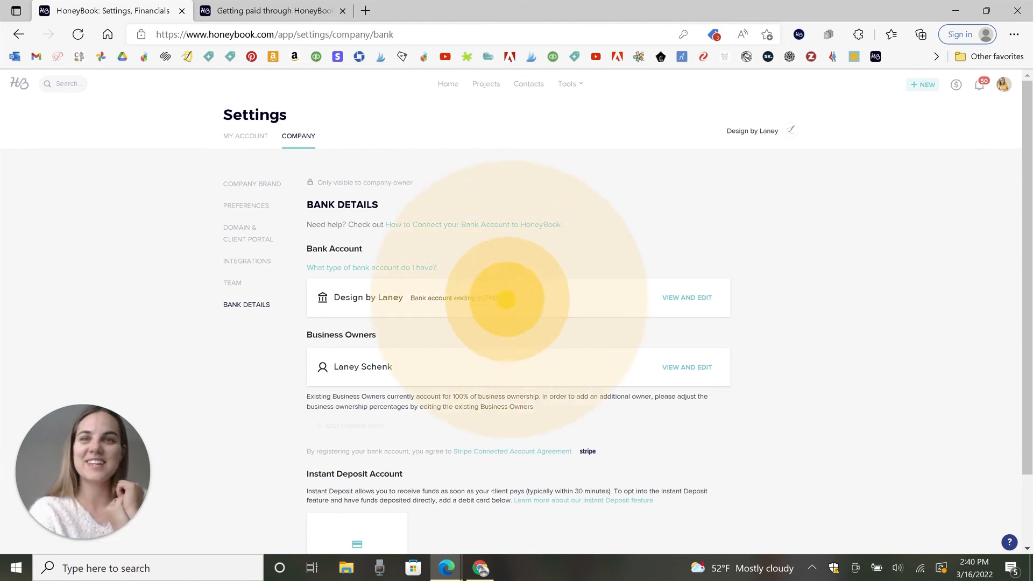